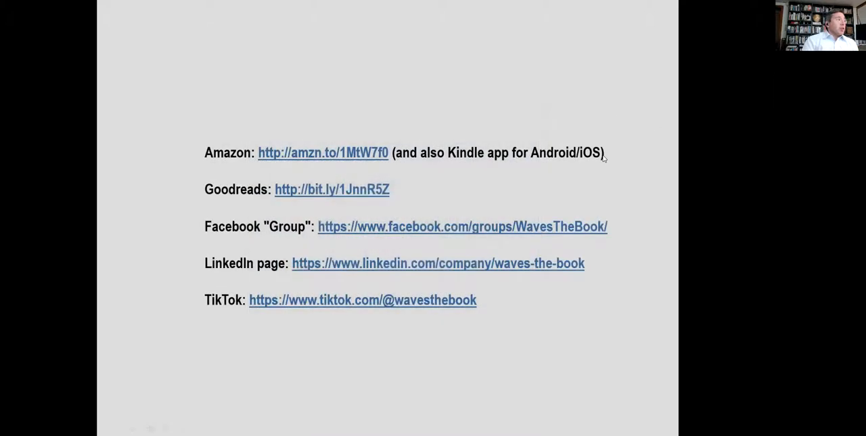
{"action": "mouse_move", "coordinate": [352, 155]}
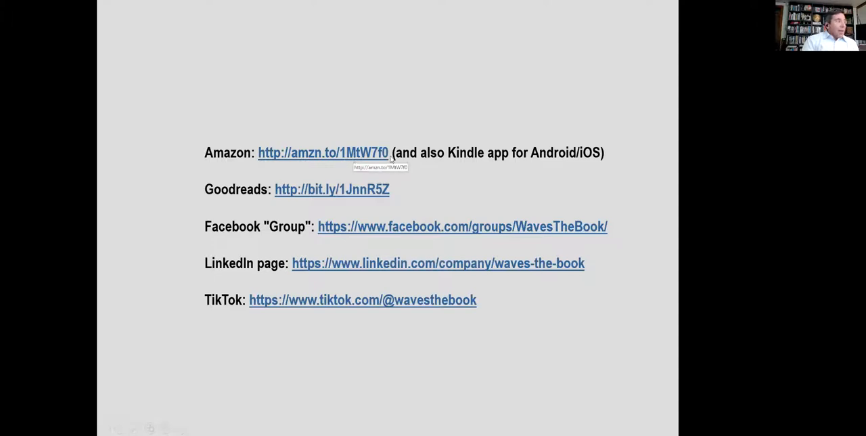
{"action": "mouse_move", "coordinate": [473, 159]}
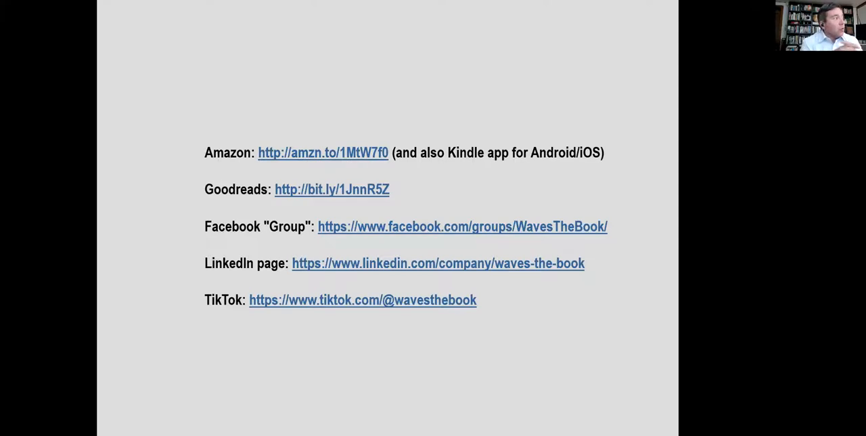
{"action": "mouse_move", "coordinate": [276, 157]}
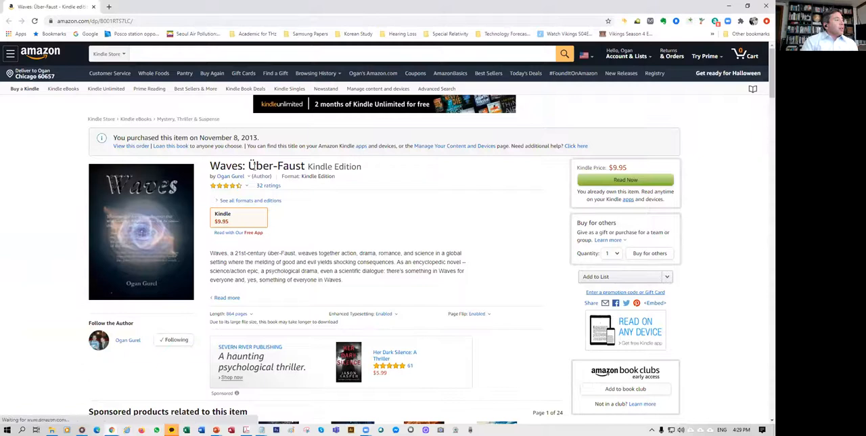
Step: View and dismiss the author's card, then scroll through the book's 32 customer ratings
{"action": "left_click", "coordinate": [230, 175]}
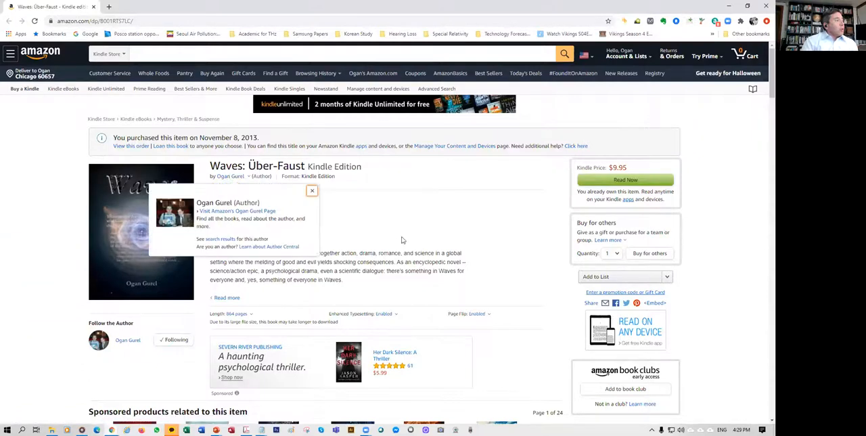
{"action": "left_click", "coordinate": [312, 190]}
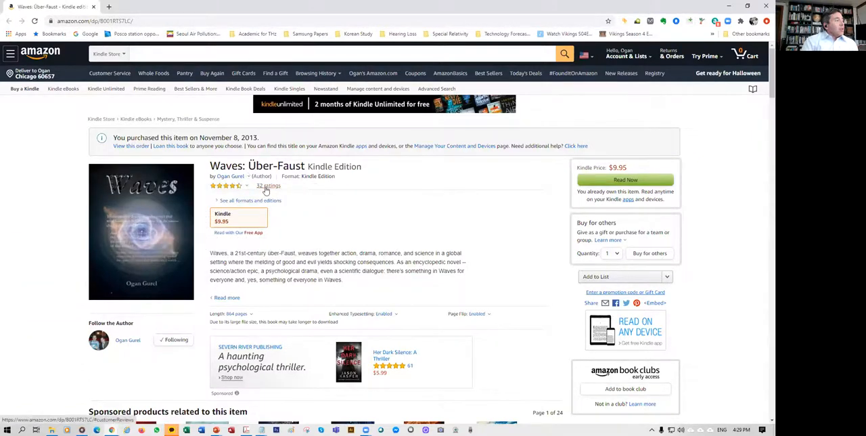
{"action": "left_click", "coordinate": [269, 185]}
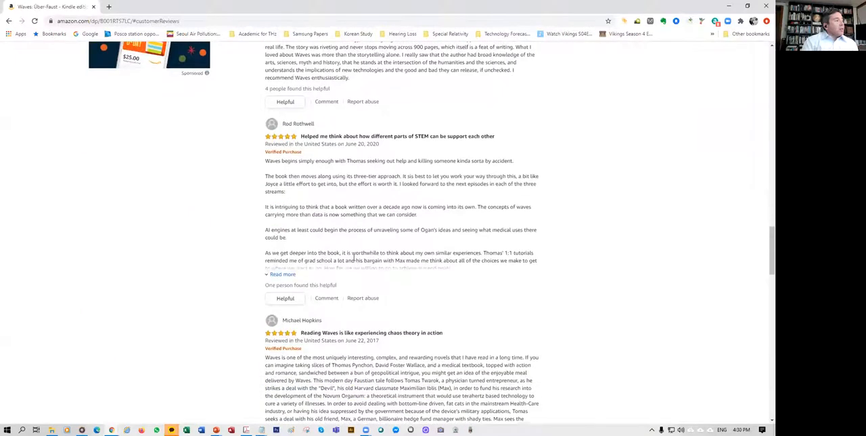
{"action": "scroll", "scroll_direction": "down", "scroll_amount": 3}
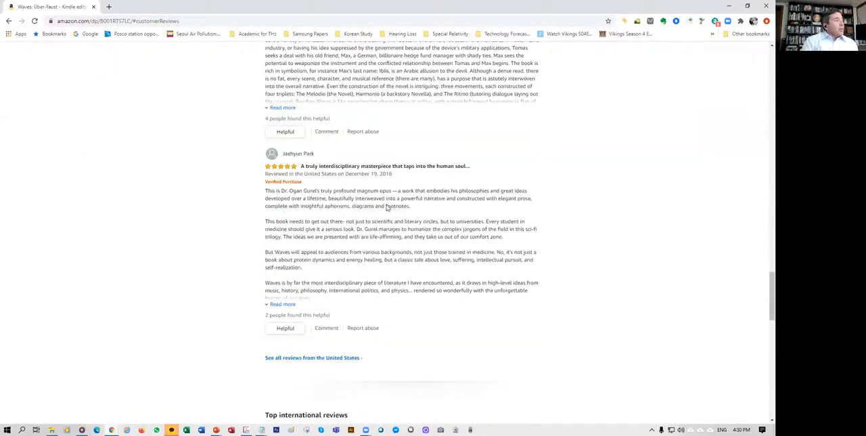
{"action": "scroll", "scroll_direction": "down", "scroll_amount": 3}
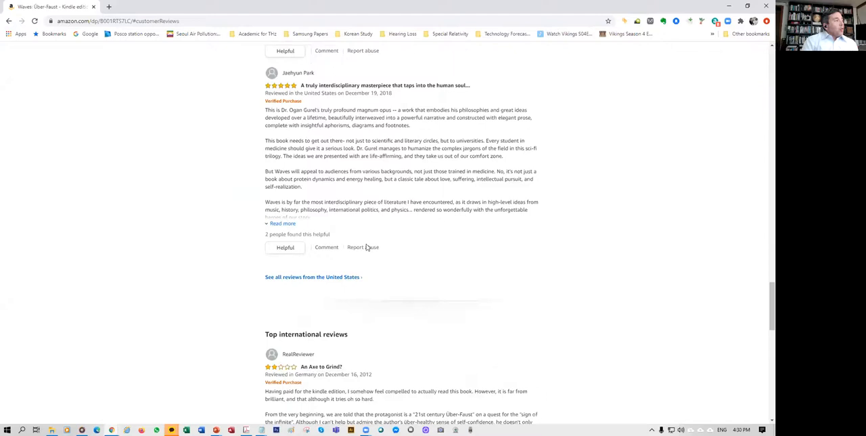
{"action": "mouse_move", "coordinate": [364, 236]}
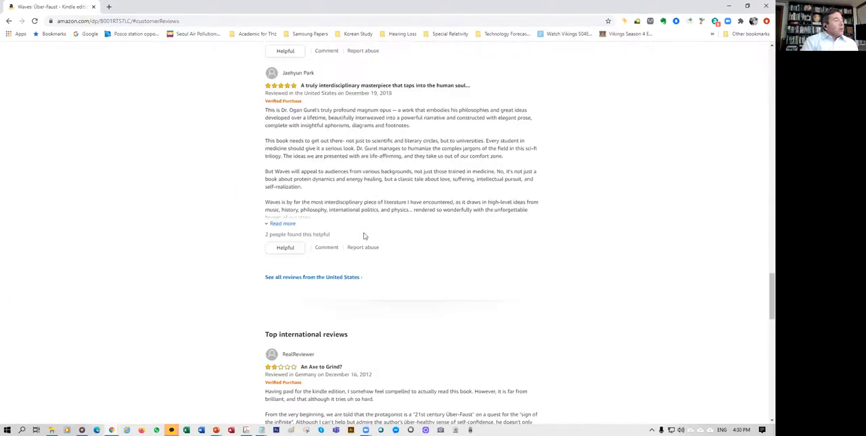
Step: Show all reviews from the United States and scroll to the end of the list
{"action": "left_click", "coordinate": [312, 277]}
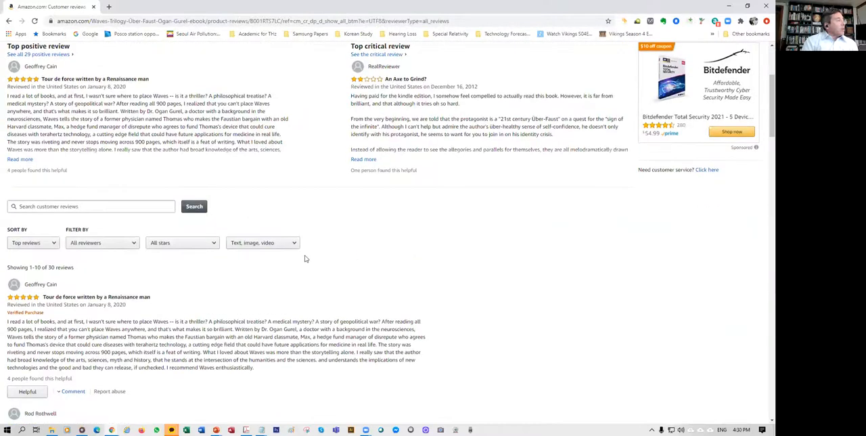
{"action": "scroll", "scroll_direction": "down", "scroll_amount": 3}
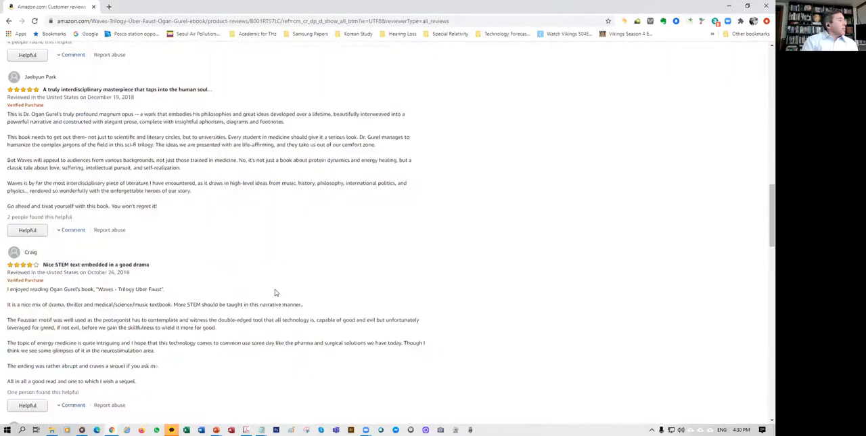
{"action": "scroll", "scroll_direction": "down", "scroll_amount": 3}
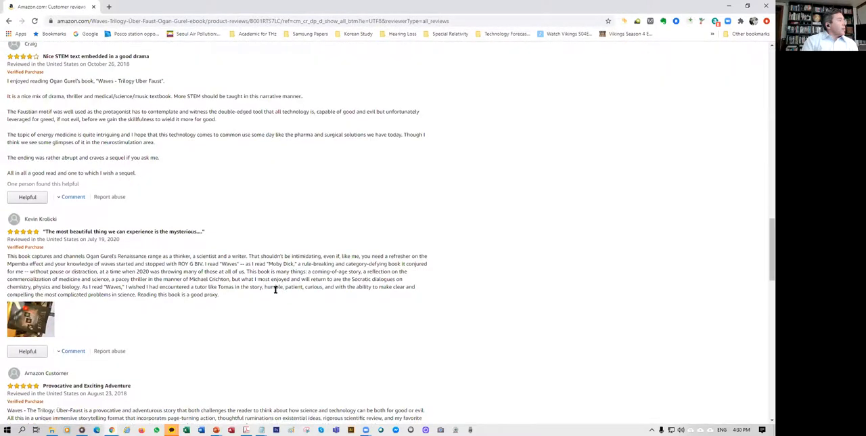
{"action": "scroll", "scroll_direction": "down", "scroll_amount": 3}
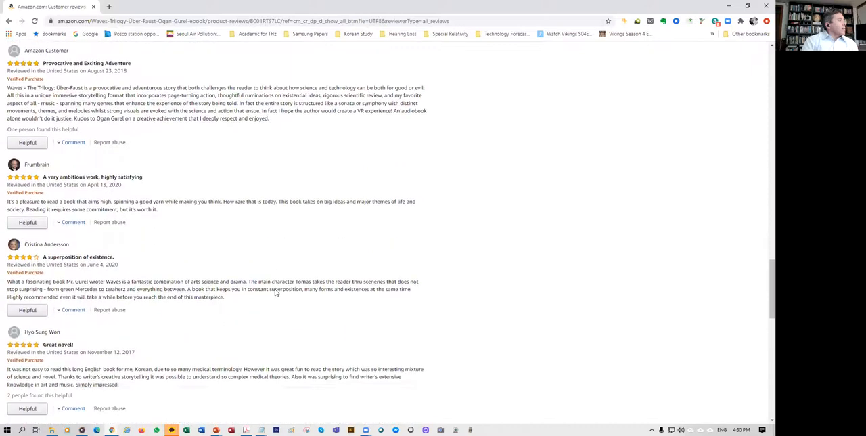
{"action": "scroll", "scroll_direction": "down", "scroll_amount": 3}
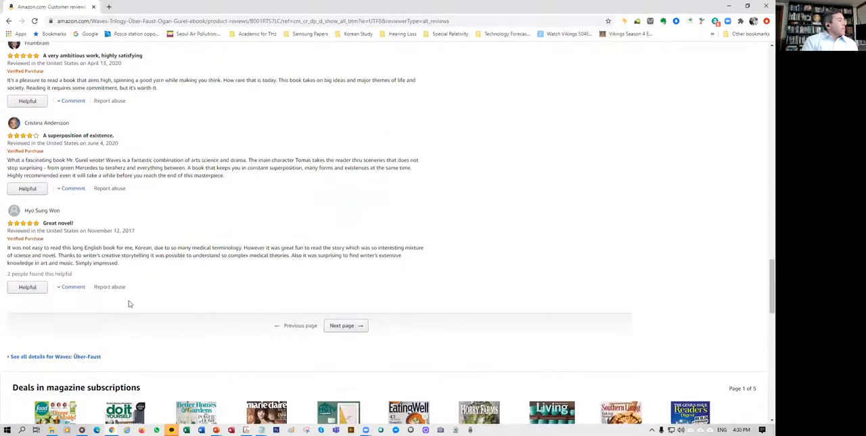
Step: Go to page 2 of the Waves reviews and read down to the last review
{"action": "left_click", "coordinate": [345, 325]}
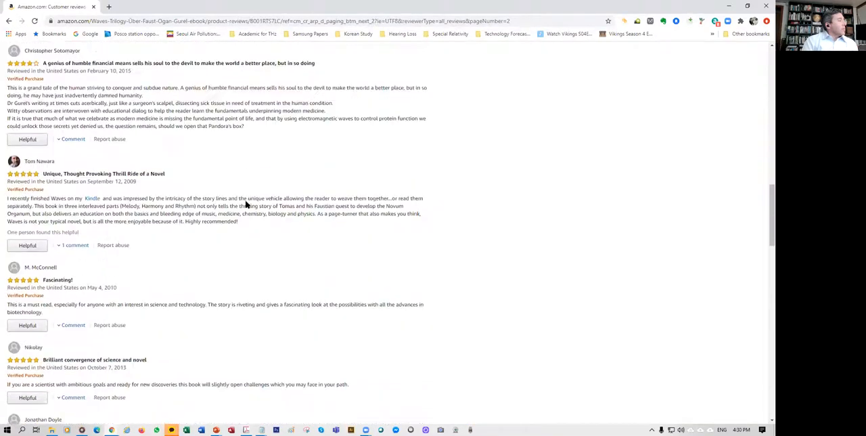
{"action": "scroll", "scroll_direction": "down", "scroll_amount": 3}
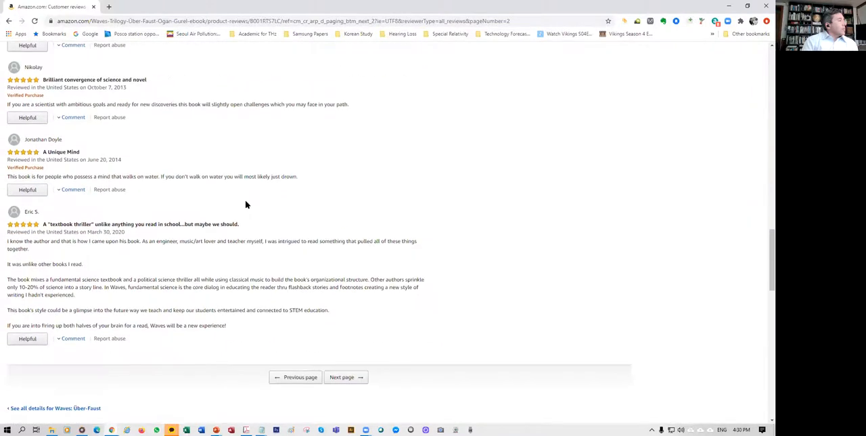
{"action": "scroll", "scroll_direction": "down", "scroll_amount": 3}
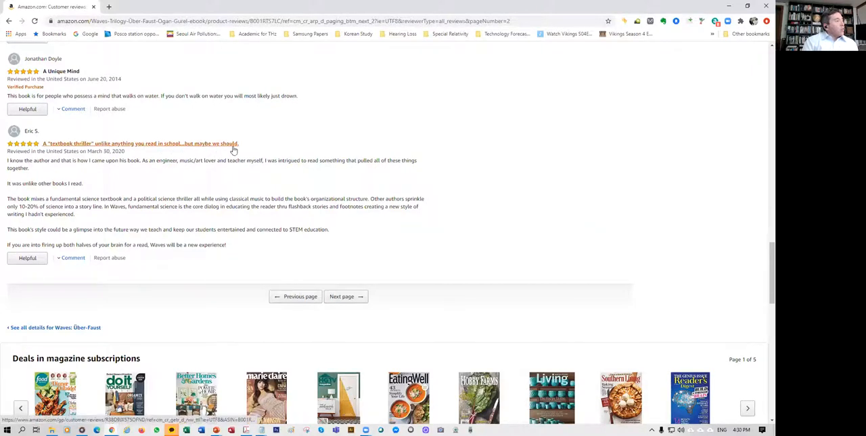
{"action": "mouse_move", "coordinate": [38, 227]}
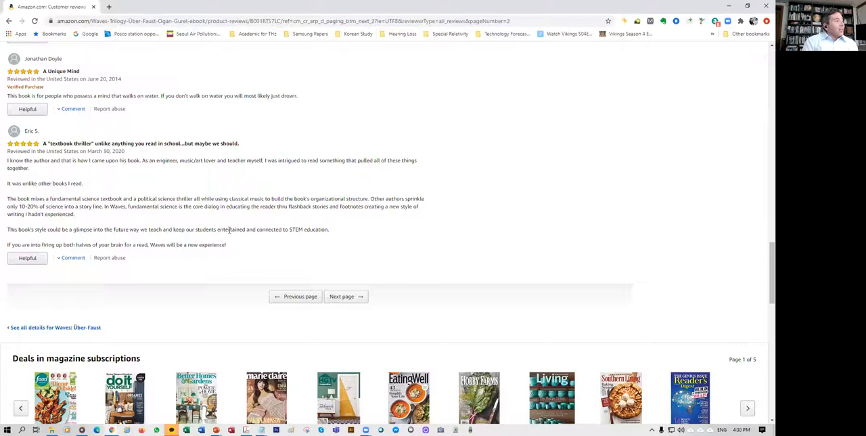
{"action": "mouse_move", "coordinate": [362, 220]}
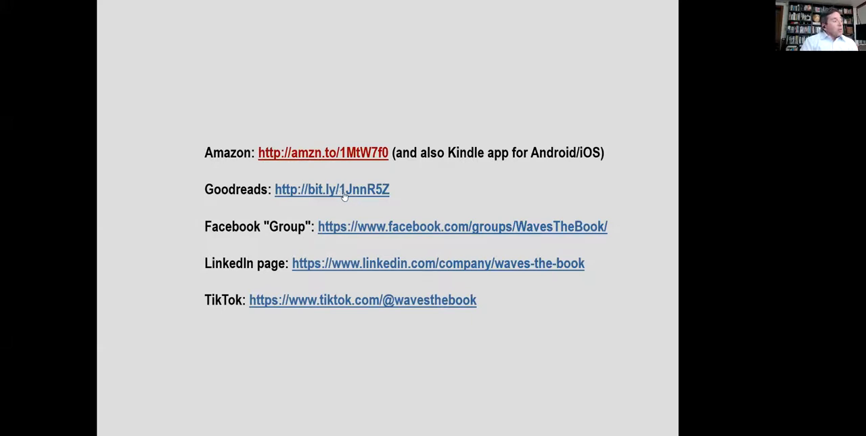
{"action": "mouse_move", "coordinate": [358, 195]}
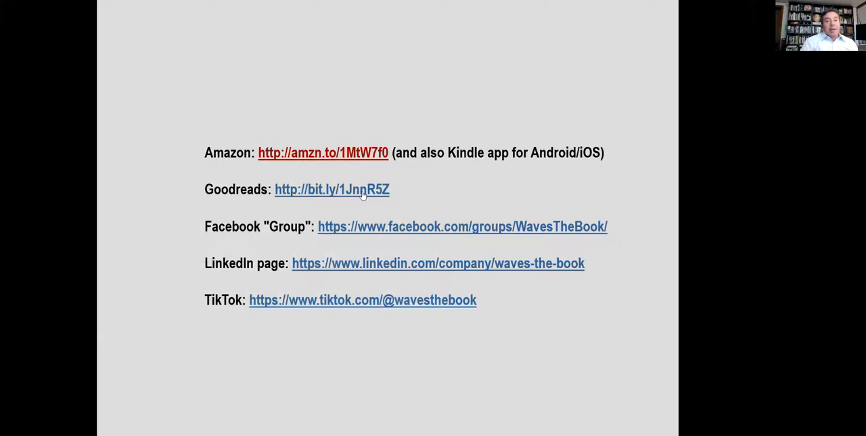
{"action": "mouse_move", "coordinate": [381, 219]}
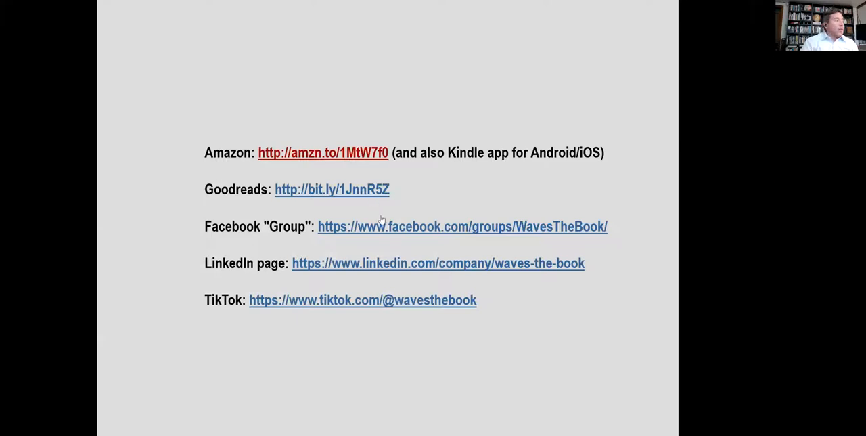
{"action": "mouse_move", "coordinate": [389, 232]}
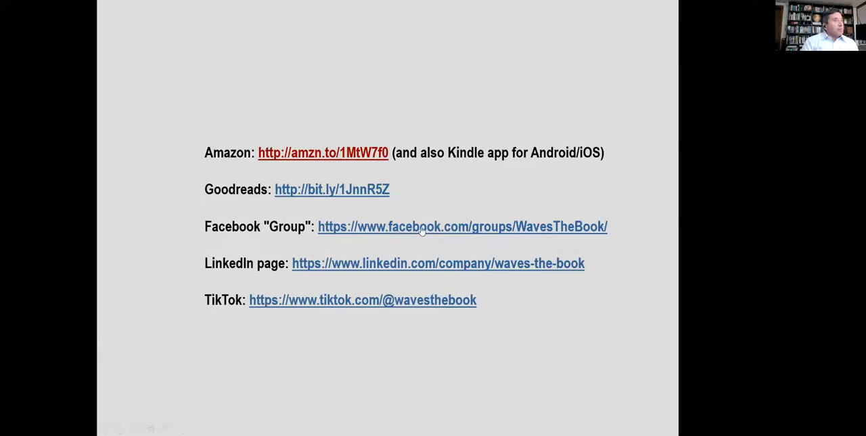
{"action": "mouse_move", "coordinate": [421, 232]}
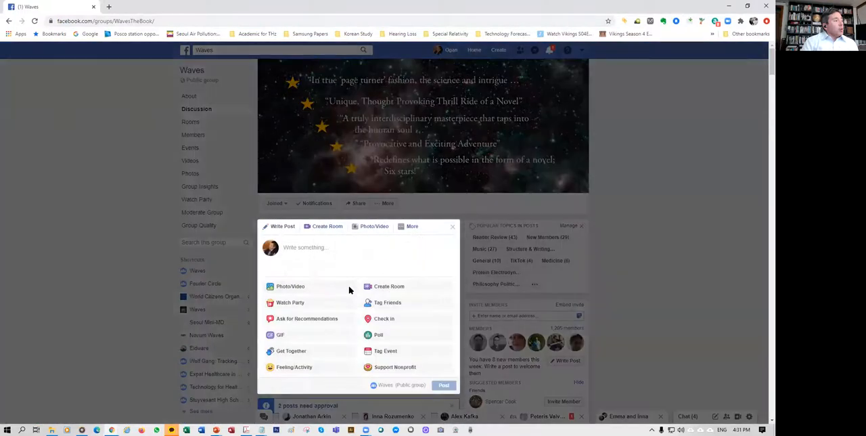
Step: Close the new post window and browse the posts in the group's Music topic
{"action": "left_click", "coordinate": [452, 225]}
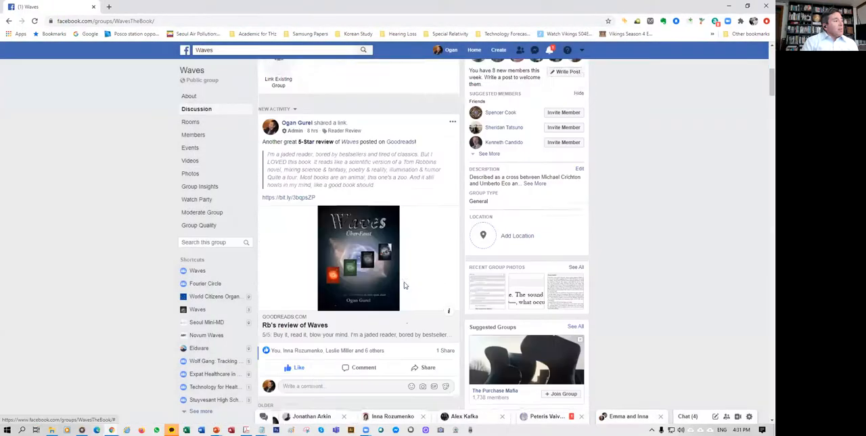
{"action": "scroll", "scroll_direction": "up", "scroll_amount": 3}
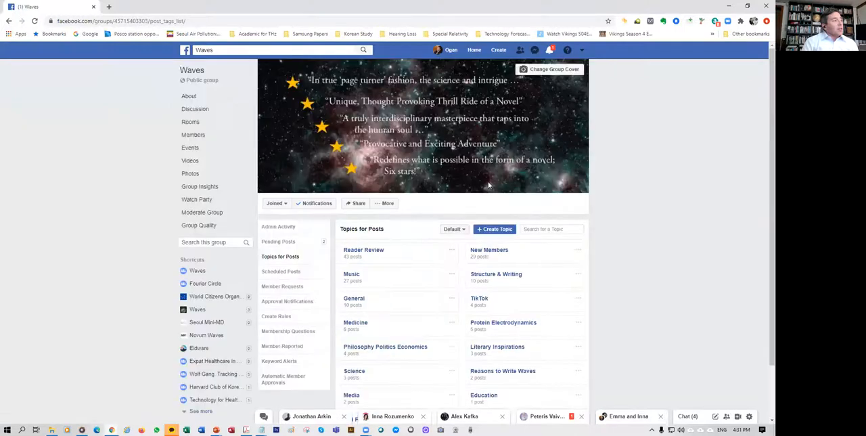
{"action": "mouse_move", "coordinate": [355, 279]}
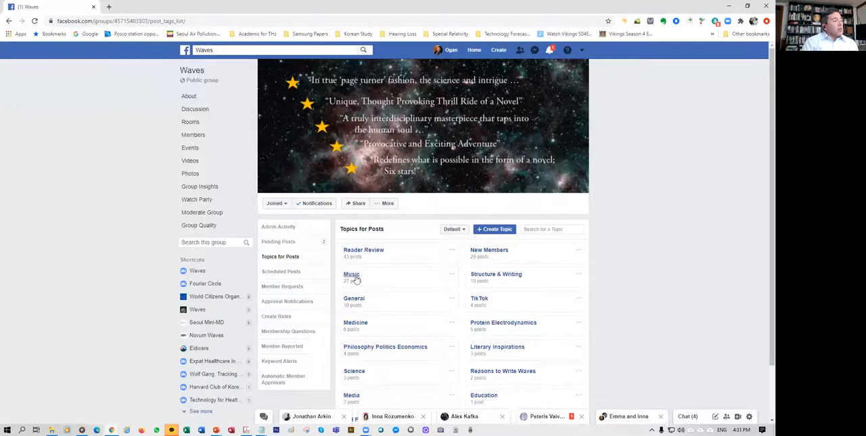
{"action": "left_click", "coordinate": [351, 275]}
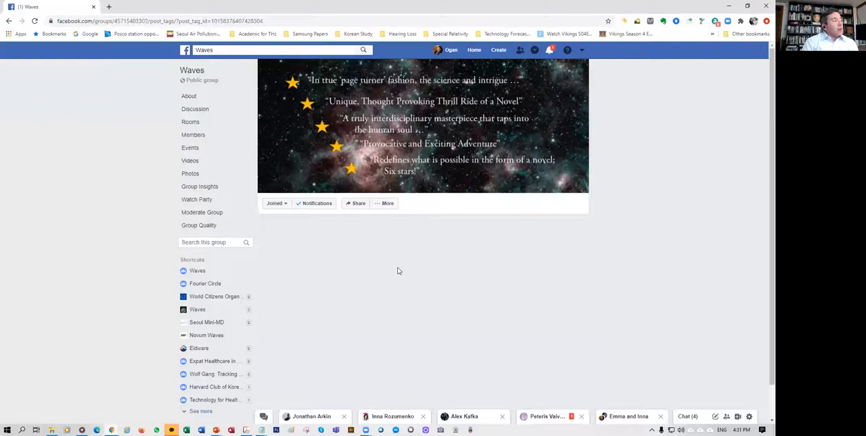
{"action": "scroll", "scroll_direction": "up", "scroll_amount": 3}
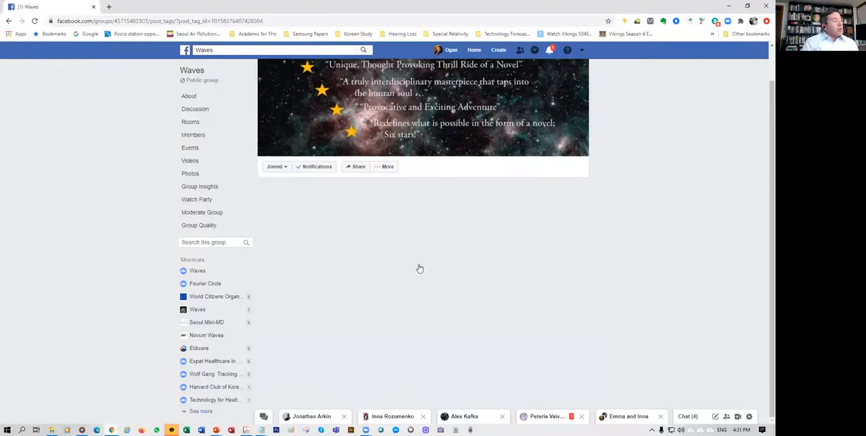
{"action": "scroll", "scroll_direction": "down", "scroll_amount": 3}
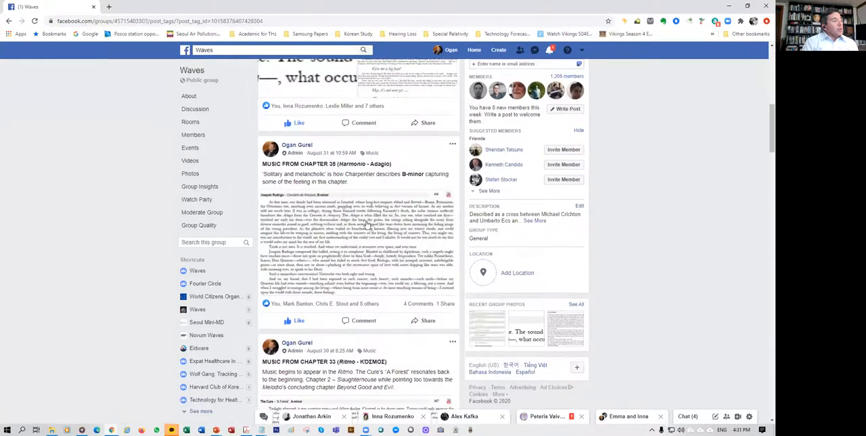
{"action": "scroll", "scroll_direction": "down", "scroll_amount": 3}
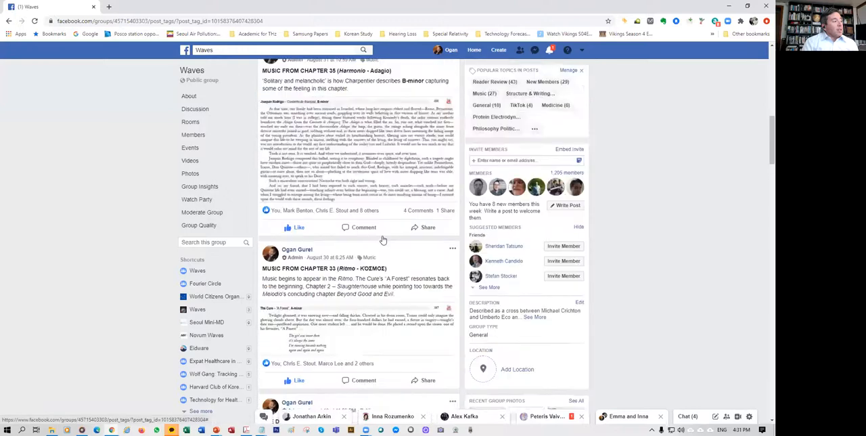
{"action": "scroll", "scroll_direction": "up", "scroll_amount": 3}
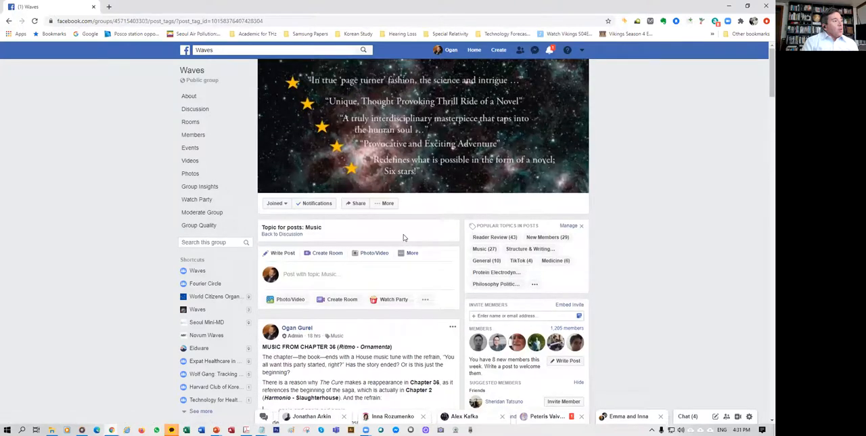
{"action": "scroll", "scroll_direction": "down", "scroll_amount": 3}
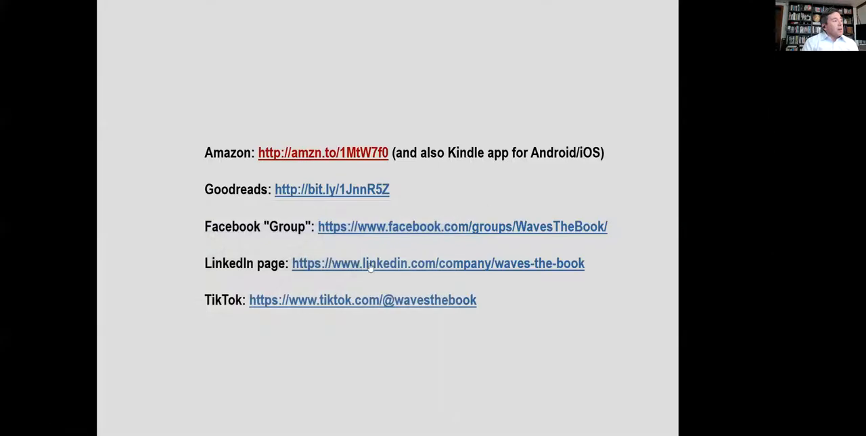
{"action": "mouse_move", "coordinate": [358, 303]}
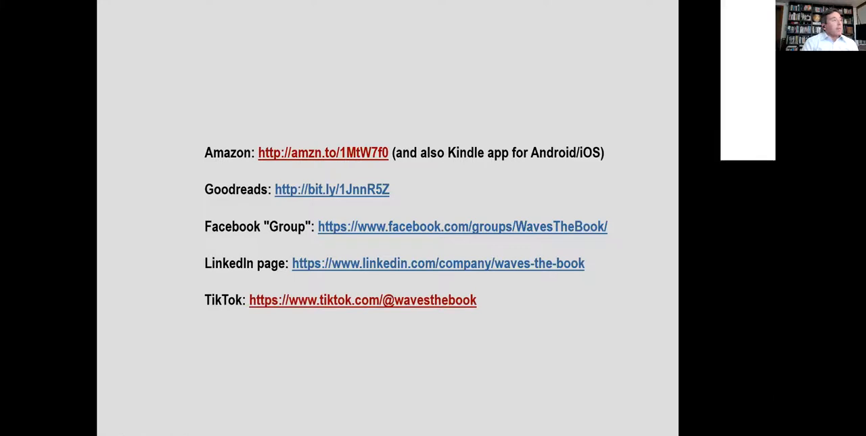
Step: Follow the slide's TikTok hyperlink to the wavesthebook profile
{"action": "left_click", "coordinate": [362, 299]}
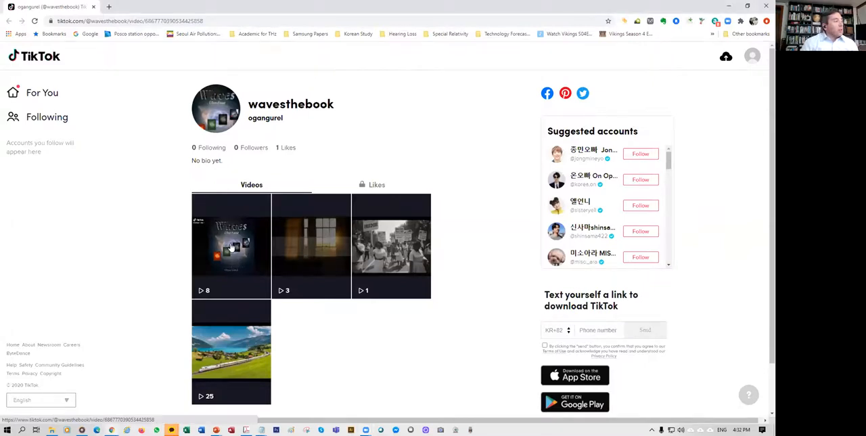
Step: Play the Daybreak excerpt unmuted with raised volume, then close it back to the profile
{"action": "left_click", "coordinate": [231, 246]}
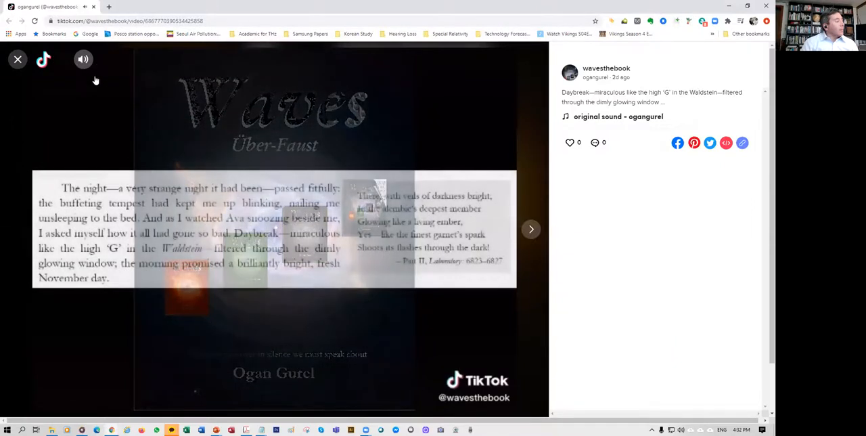
{"action": "left_click", "coordinate": [84, 59]}
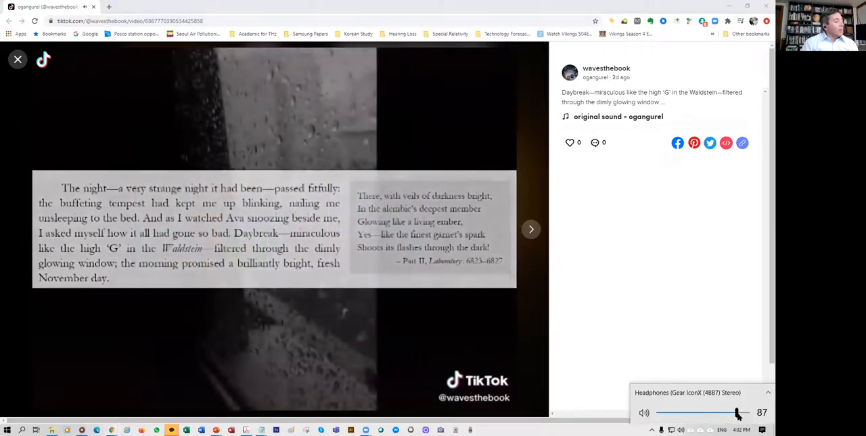
{"action": "left_click_drag", "start_coordinate": [737, 413], "coordinate": [748, 412]}
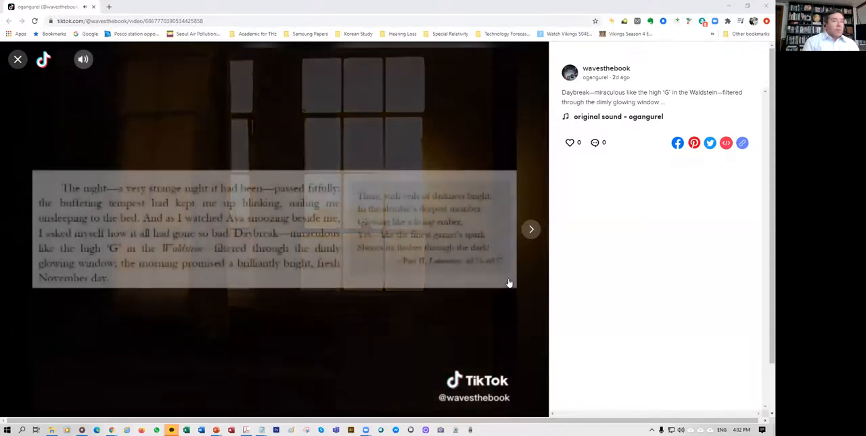
{"action": "left_click", "coordinate": [83, 59]}
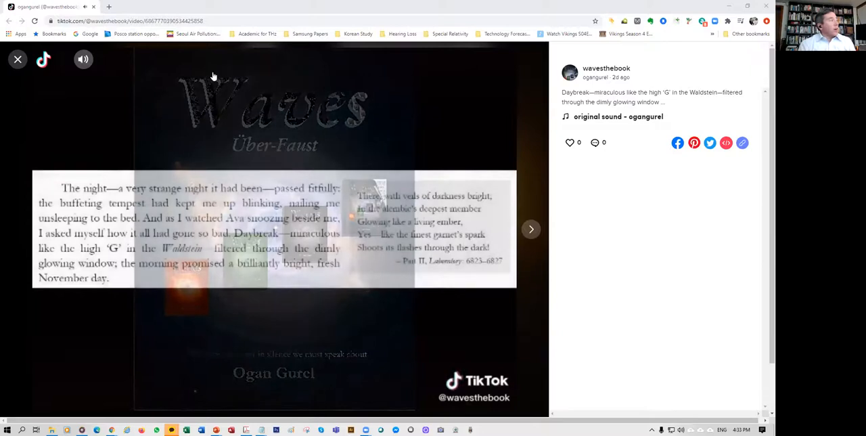
{"action": "left_click", "coordinate": [18, 60]}
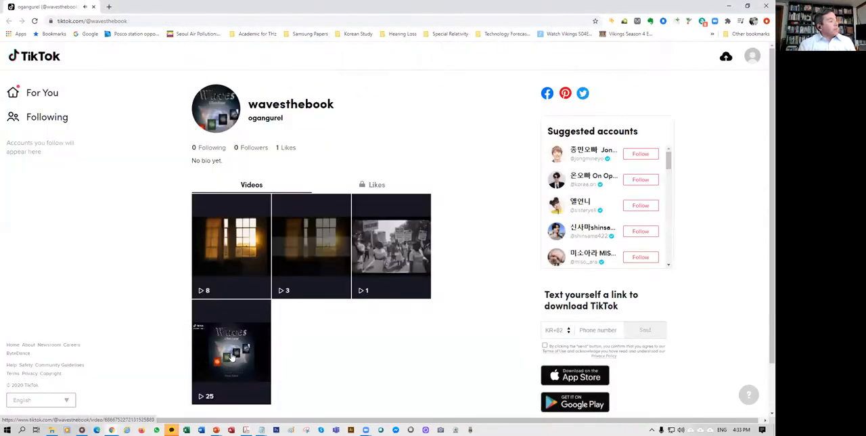
Step: Watch the 25-view Chapter 2 Slaughterhouse excerpt and close it
{"action": "left_click", "coordinate": [231, 351]}
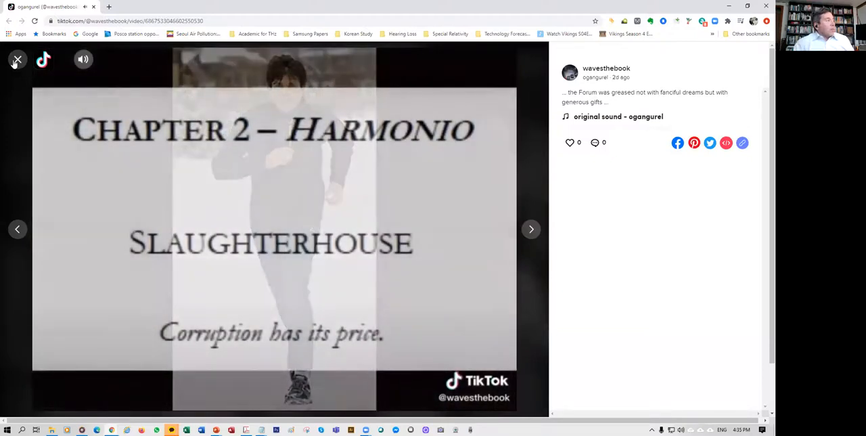
{"action": "left_click", "coordinate": [17, 59]}
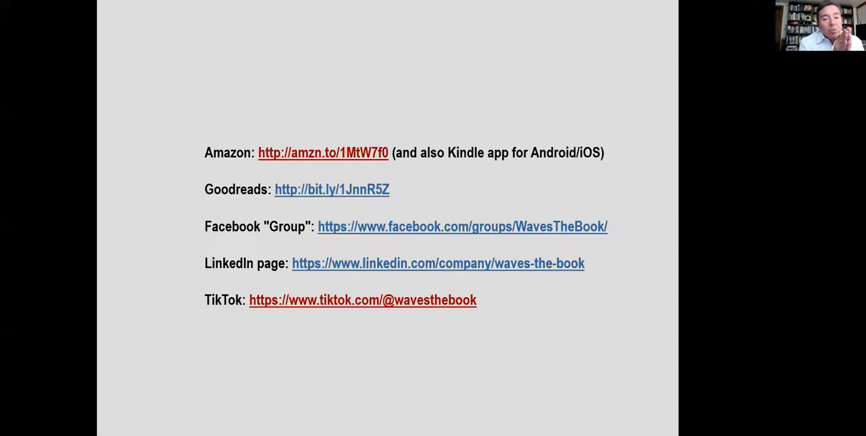
{"action": "mouse_move", "coordinate": [580, 321]}
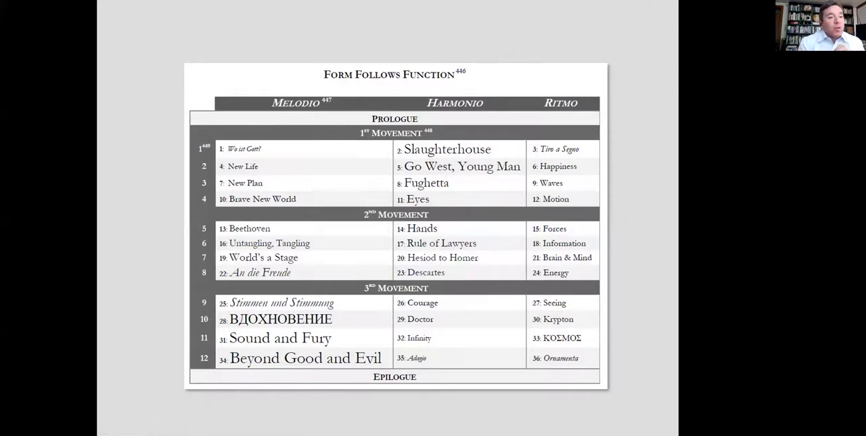
{"action": "mouse_move", "coordinate": [352, 123]}
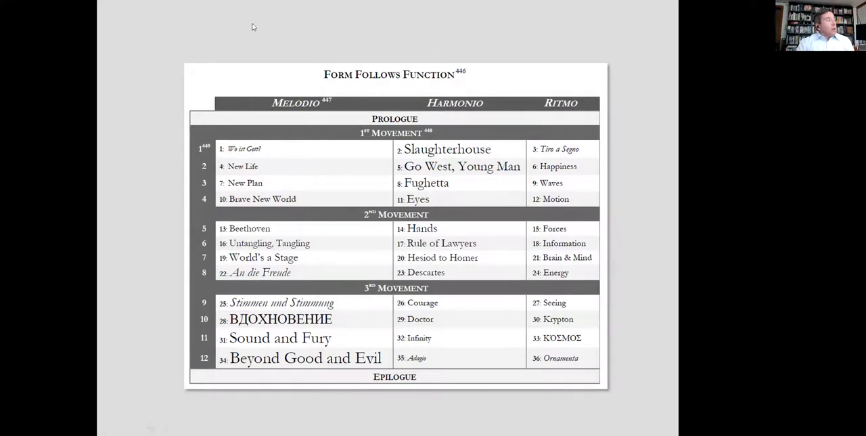
{"action": "mouse_move", "coordinate": [305, 357]}
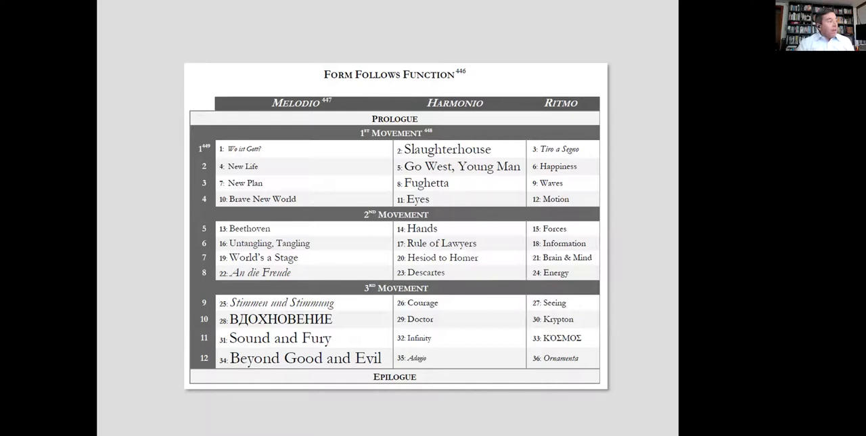
{"action": "mouse_move", "coordinate": [271, 287]}
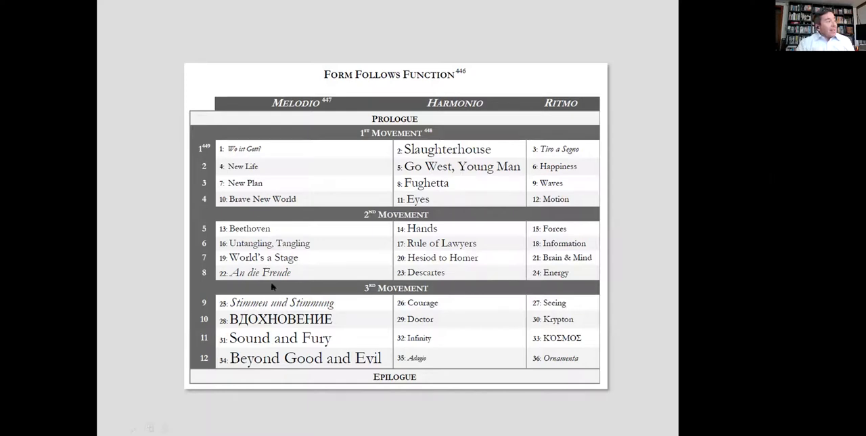
{"action": "mouse_move", "coordinate": [259, 177]}
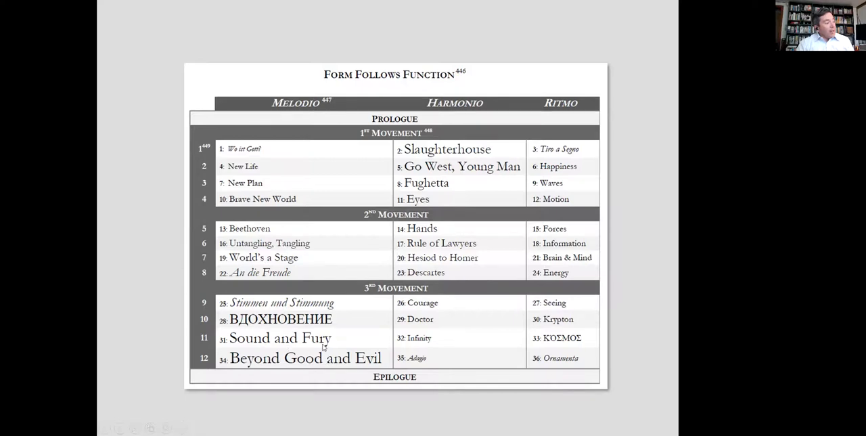
{"action": "mouse_move", "coordinate": [455, 200]}
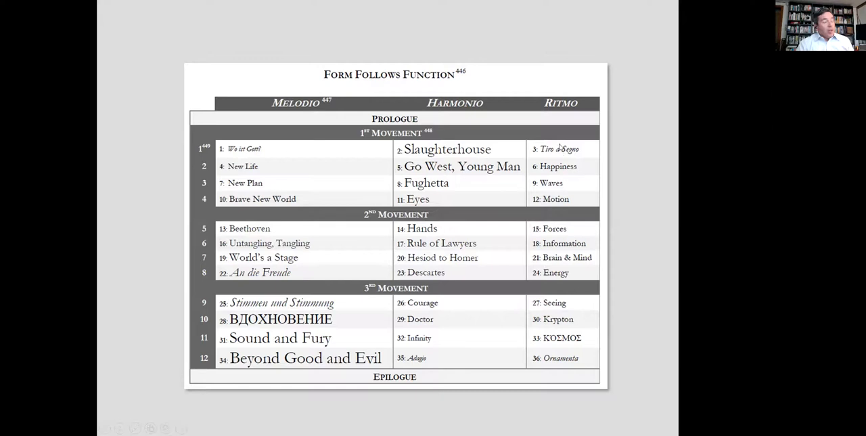
{"action": "mouse_move", "coordinate": [560, 151]}
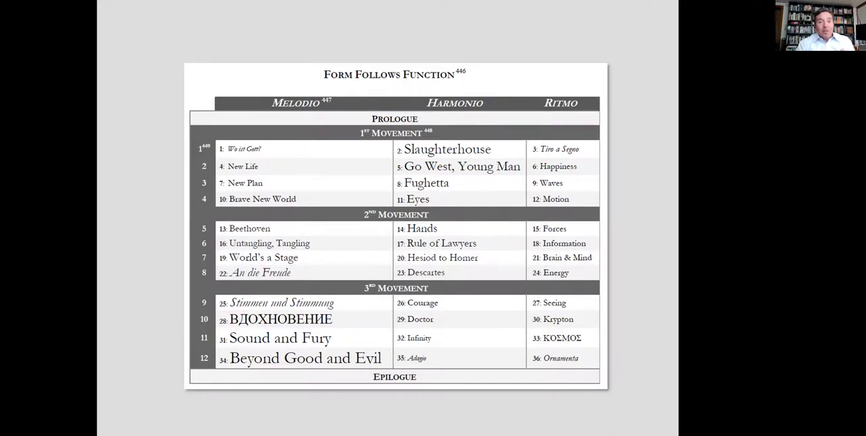
{"action": "mouse_move", "coordinate": [687, 32]}
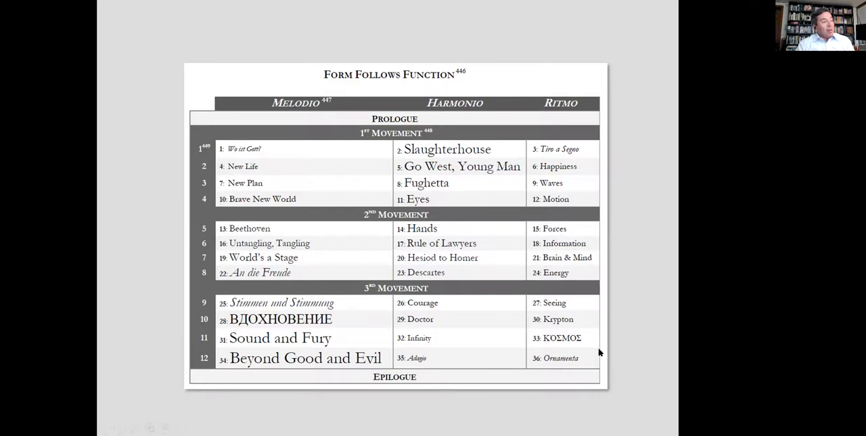
{"action": "mouse_move", "coordinate": [318, 148]}
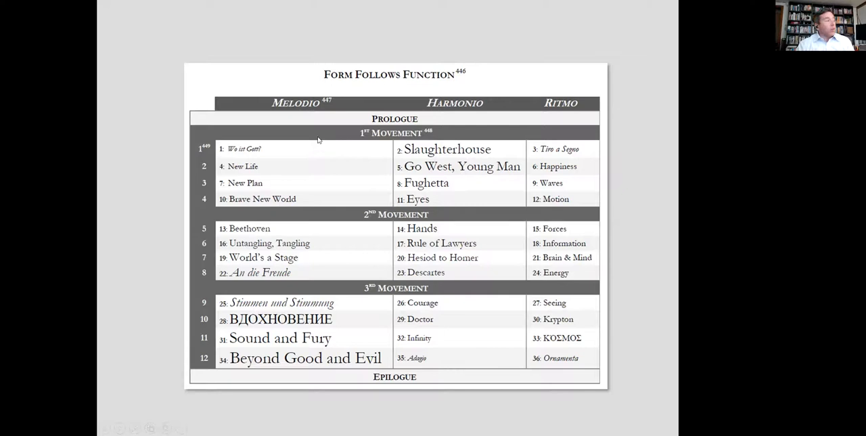
{"action": "mouse_move", "coordinate": [557, 152]}
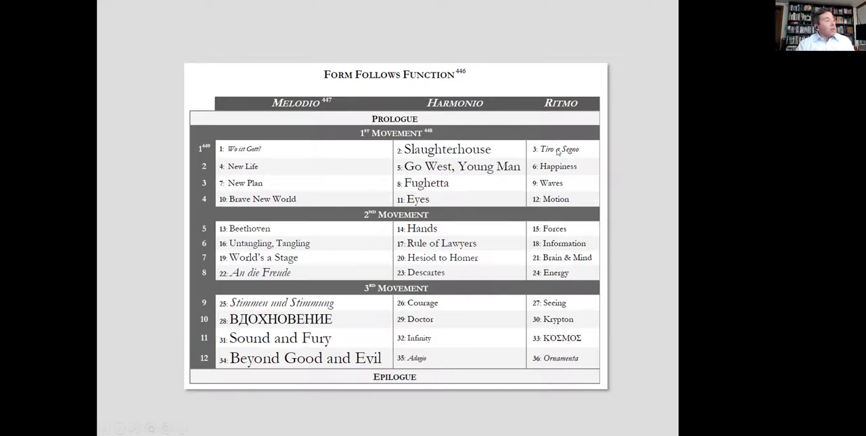
{"action": "mouse_move", "coordinate": [304, 155]}
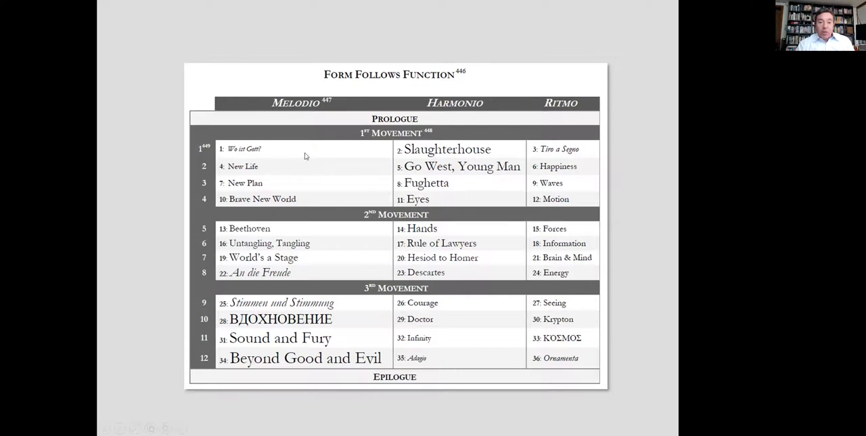
{"action": "mouse_move", "coordinate": [437, 156]}
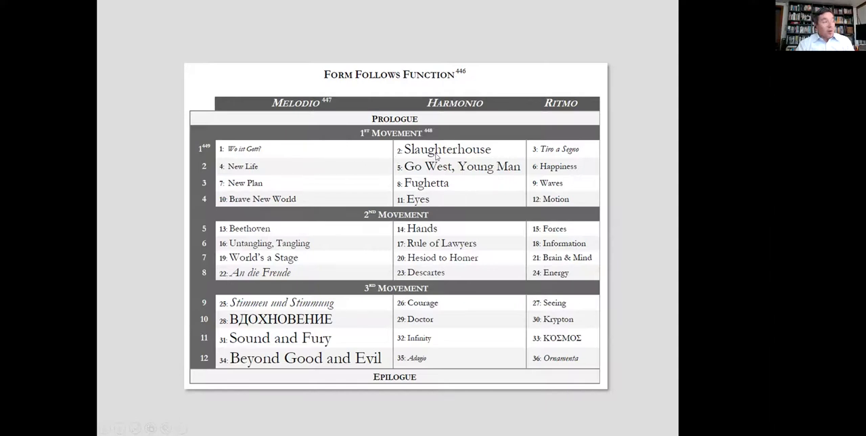
{"action": "mouse_move", "coordinate": [562, 157]}
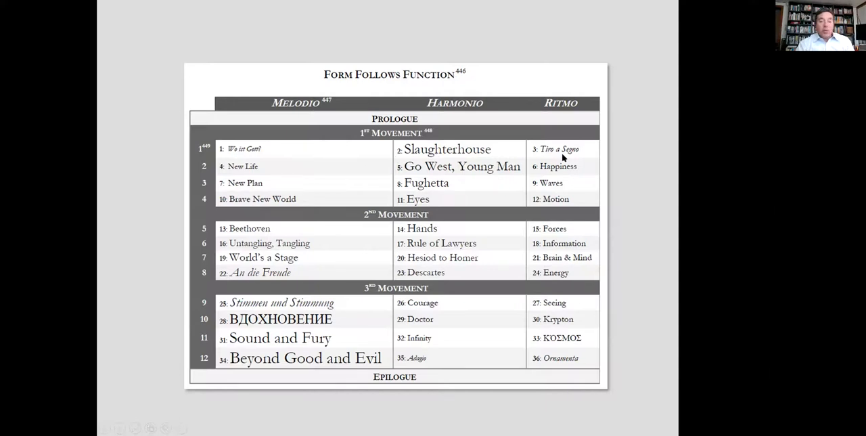
{"action": "mouse_move", "coordinate": [251, 342]}
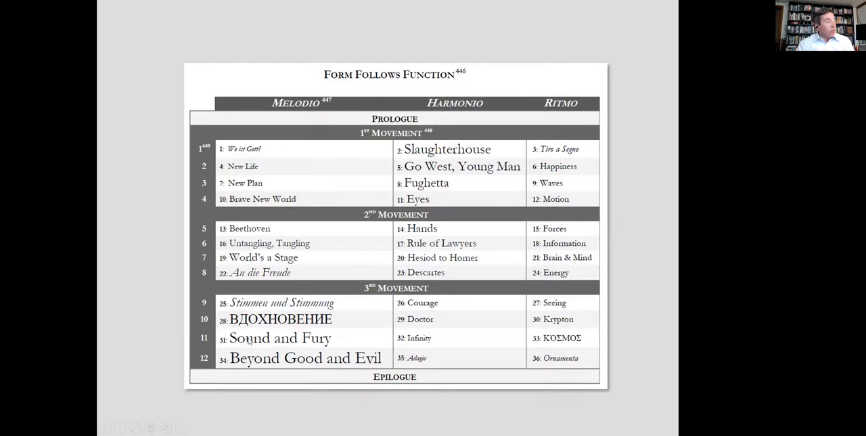
{"action": "mouse_move", "coordinate": [549, 327]}
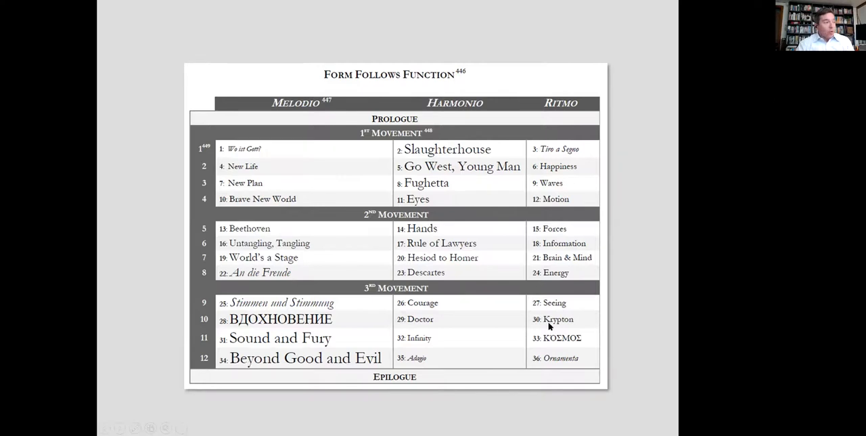
{"action": "mouse_move", "coordinate": [633, 314]}
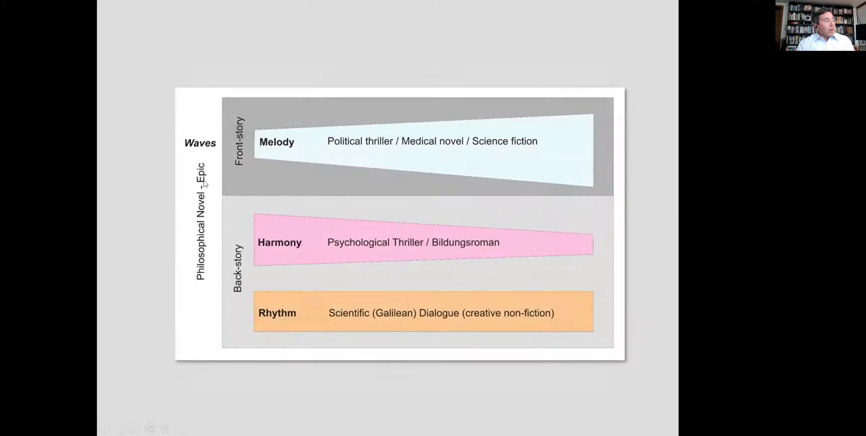
{"action": "mouse_move", "coordinate": [310, 150]}
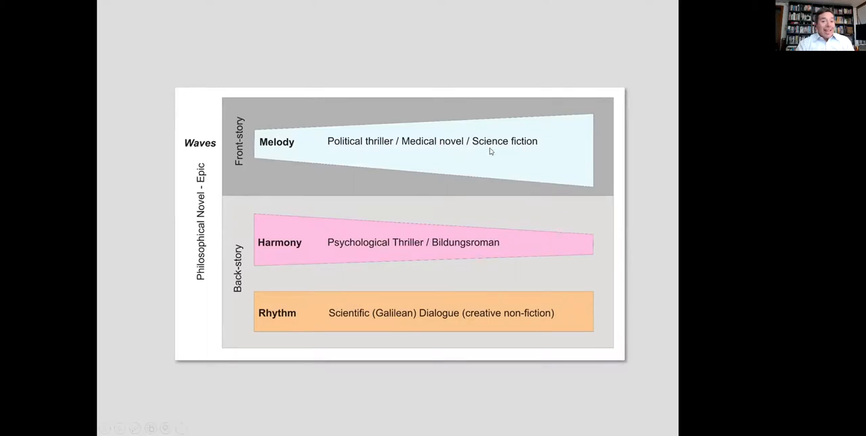
{"action": "mouse_move", "coordinate": [296, 140]}
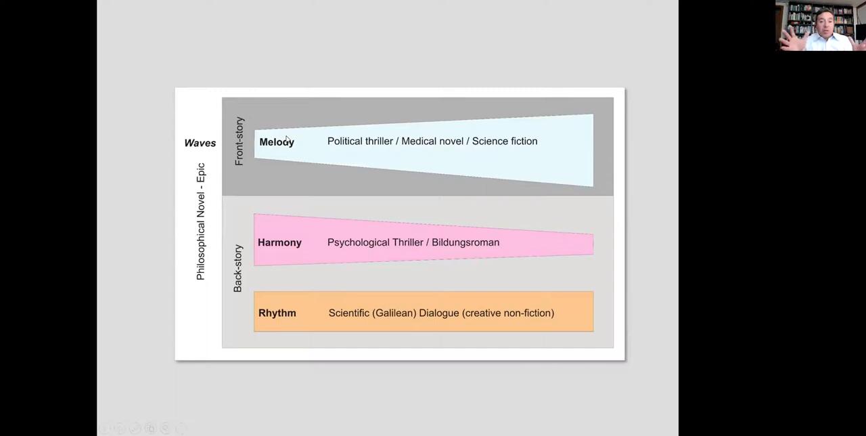
{"action": "mouse_move", "coordinate": [246, 251]}
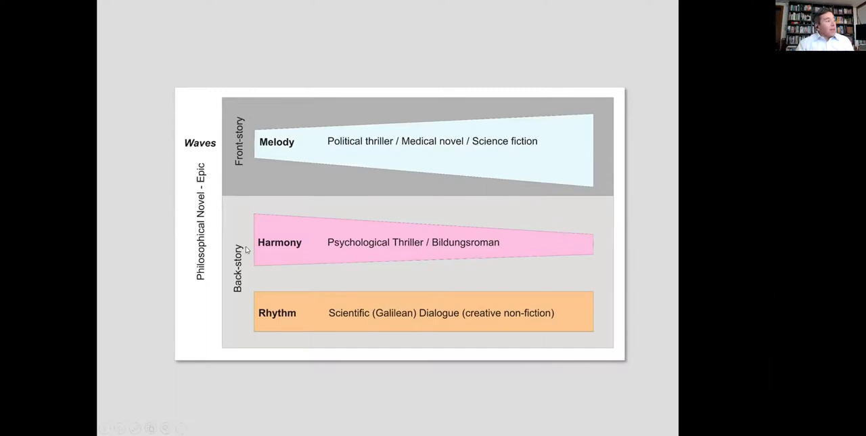
{"action": "mouse_move", "coordinate": [422, 247]}
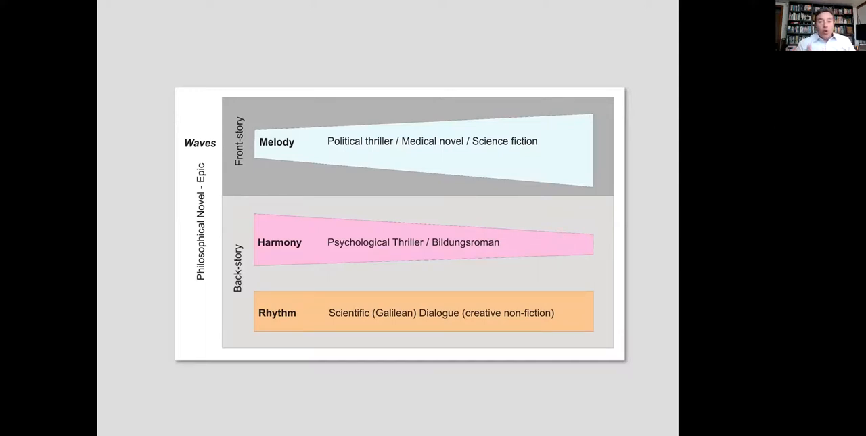
{"action": "mouse_move", "coordinate": [283, 300]}
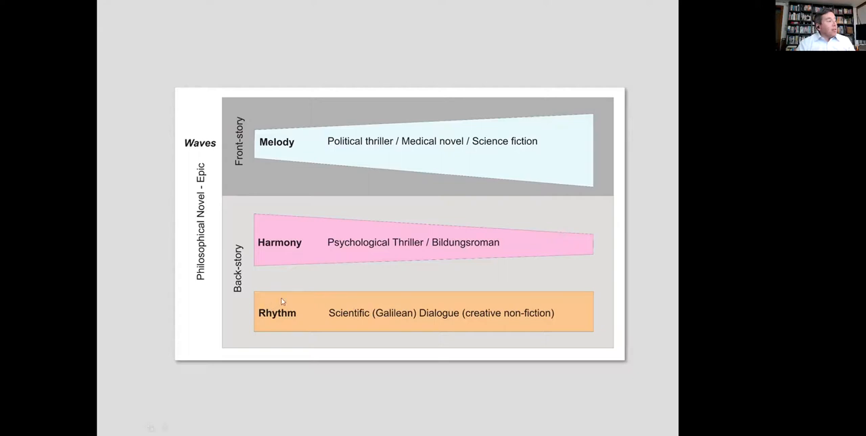
{"action": "mouse_move", "coordinate": [585, 308]}
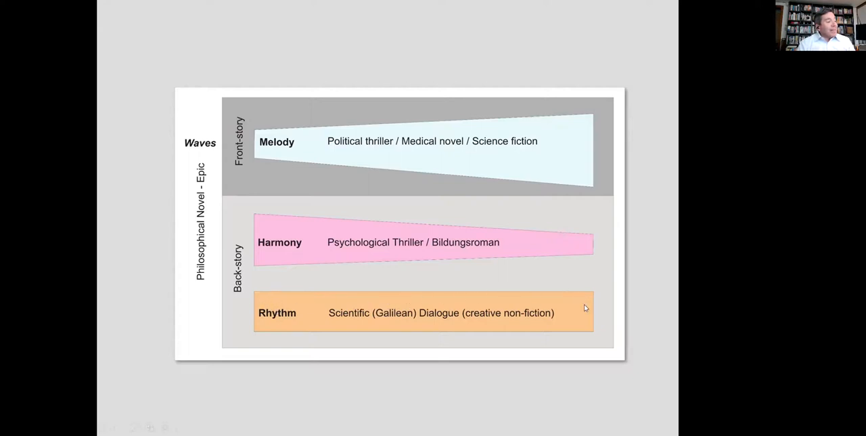
{"action": "mouse_move", "coordinate": [259, 318]}
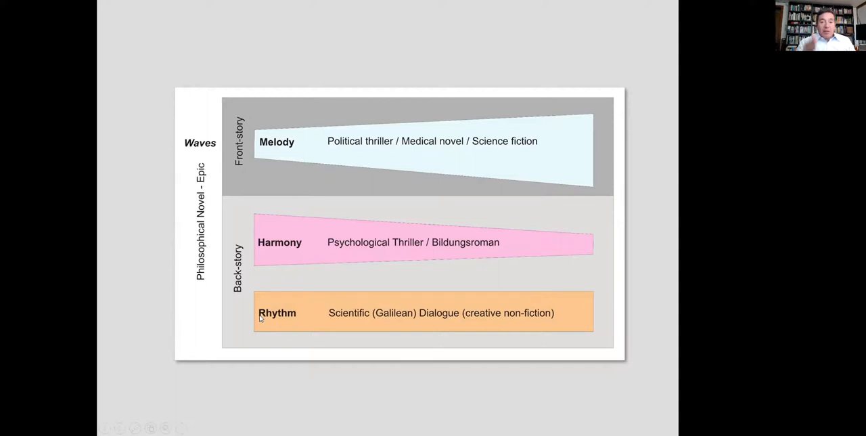
{"action": "mouse_move", "coordinate": [406, 315]}
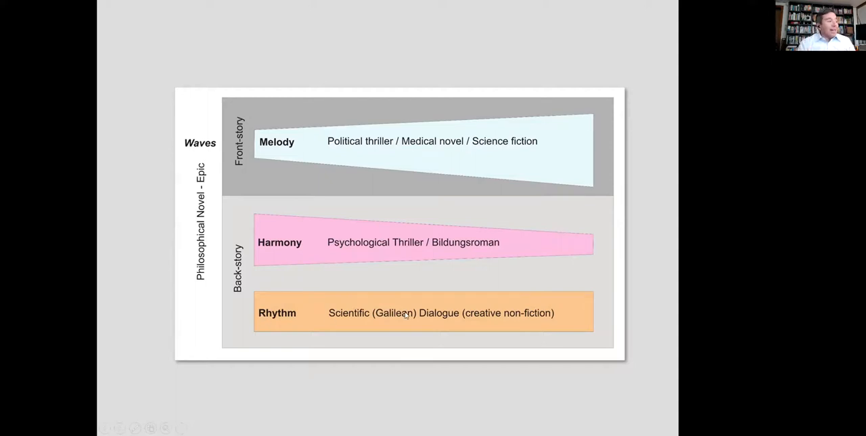
{"action": "mouse_move", "coordinate": [494, 318]}
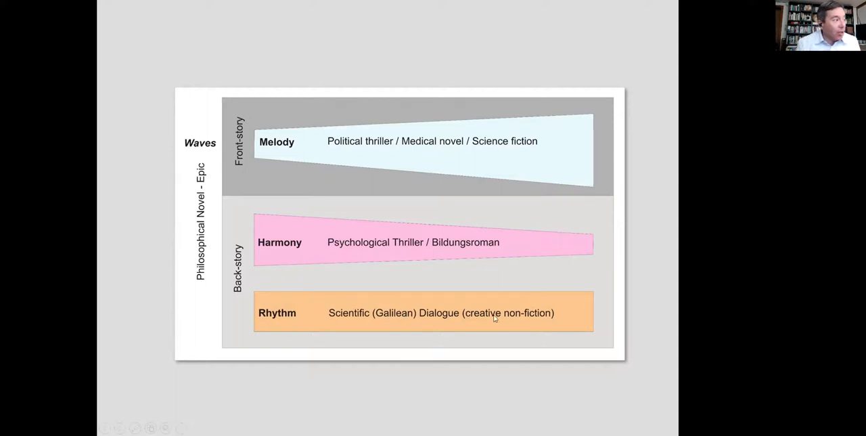
{"action": "mouse_move", "coordinate": [609, 291]}
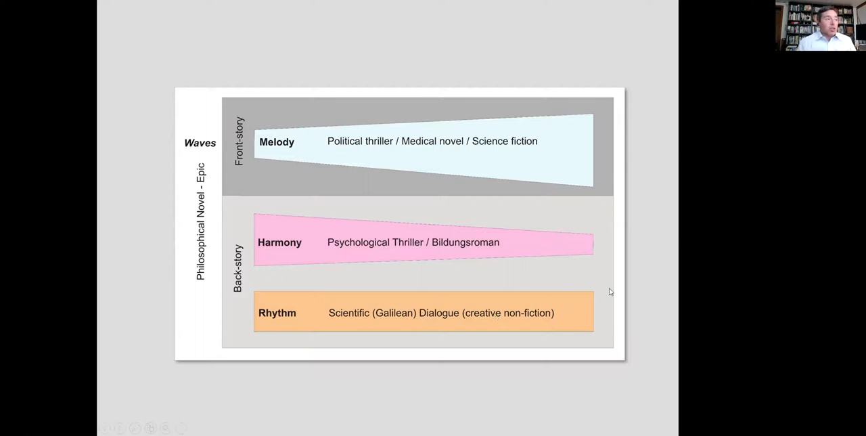
{"action": "mouse_move", "coordinate": [638, 294]}
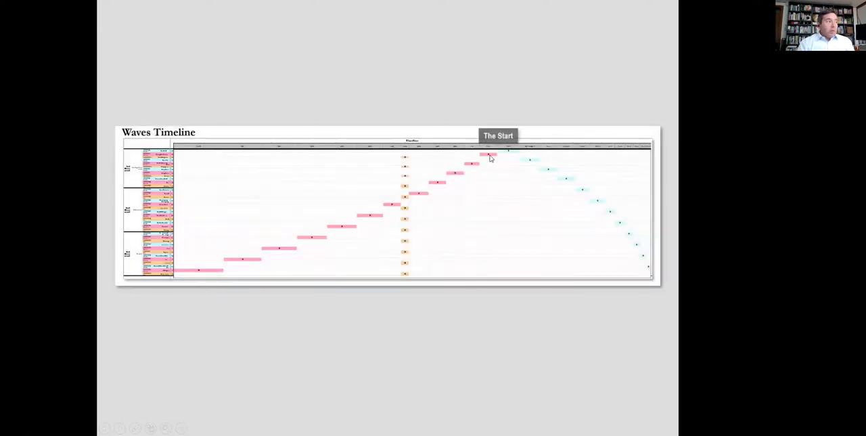
Step: Advance from the timeline to the Physics contents slide
{"action": "left_click", "coordinate": [490, 154]}
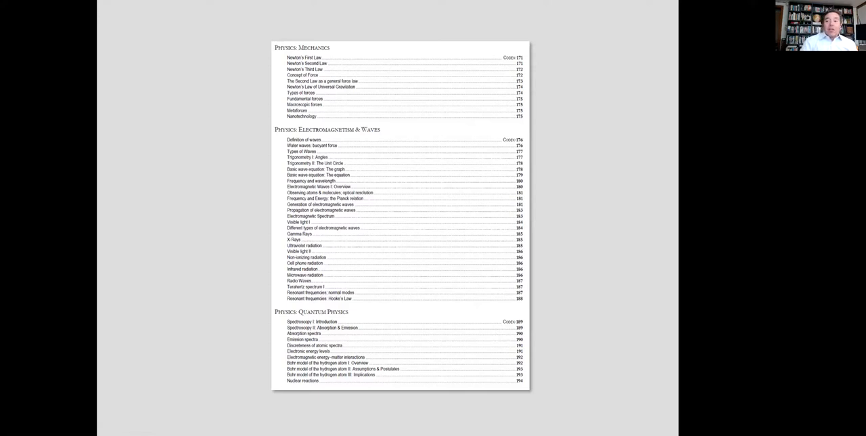
Step: Scroll past the Cosmology/Chemistry contents page to the Biochemistry and Cell Biology page
{"action": "scroll", "scroll_direction": "down", "scroll_amount": 3}
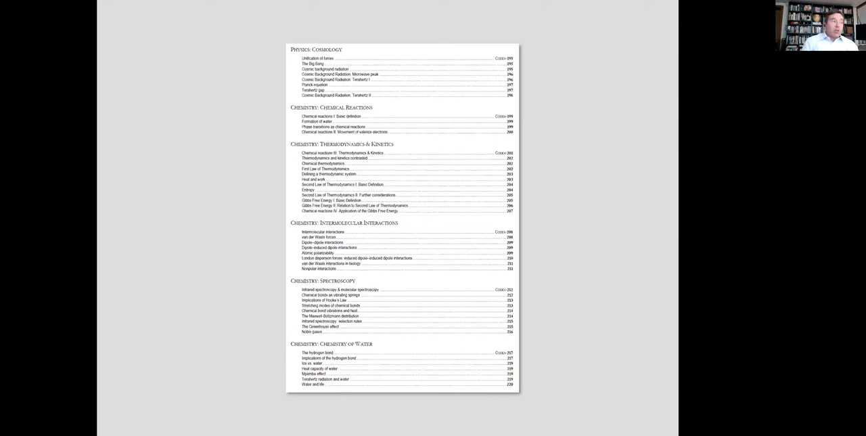
{"action": "scroll", "scroll_direction": "down", "scroll_amount": 3}
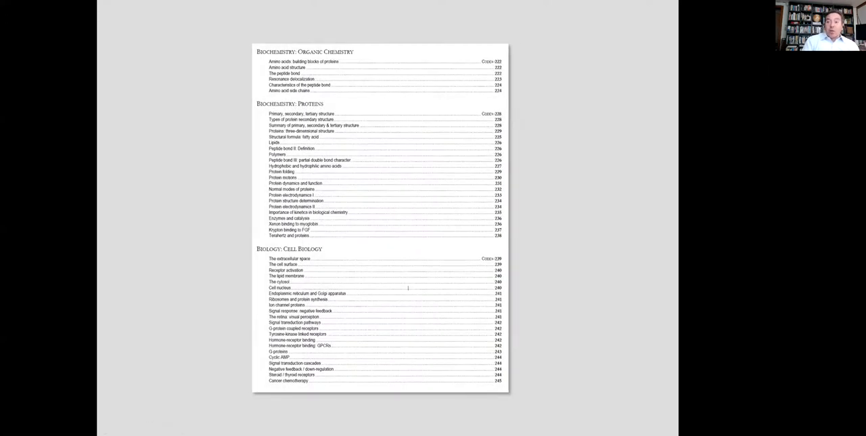
{"action": "scroll", "scroll_direction": "down", "scroll_amount": 3}
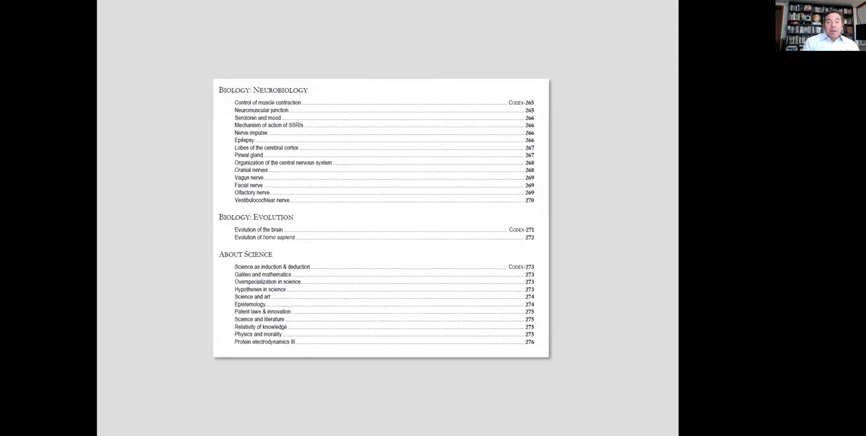
{"action": "mouse_move", "coordinate": [749, 195]}
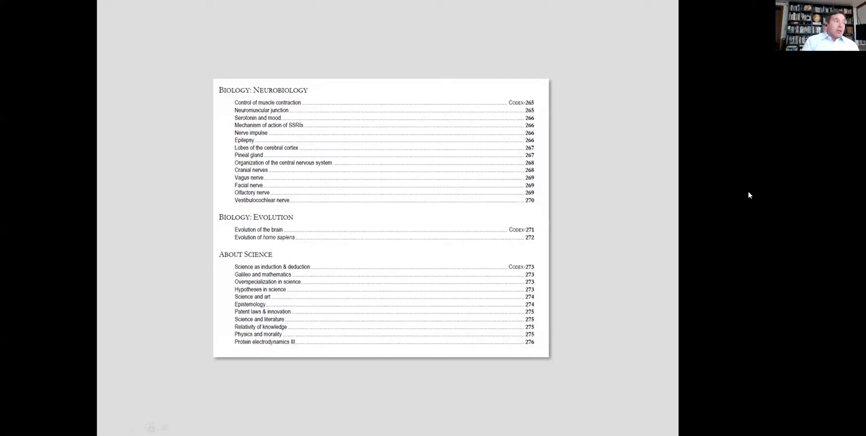